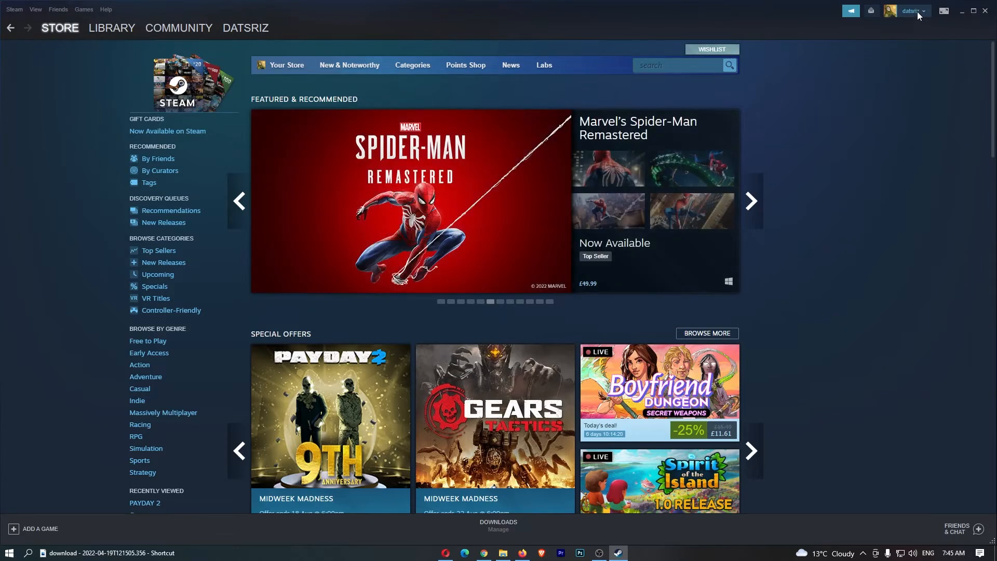
Reach account details and start changing the account's email address via Steam Support.
left_click(914, 10)
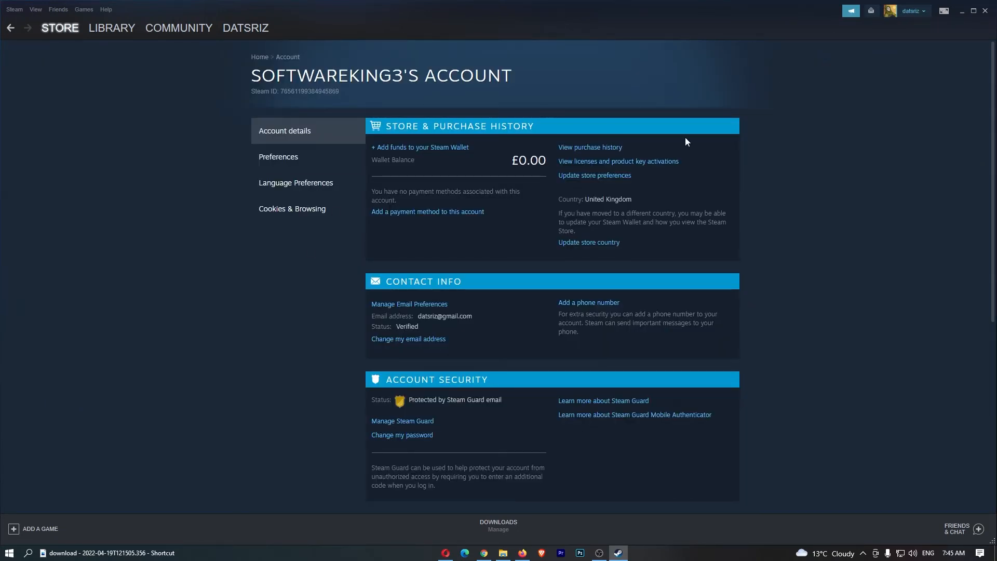
mouse_move(495, 302)
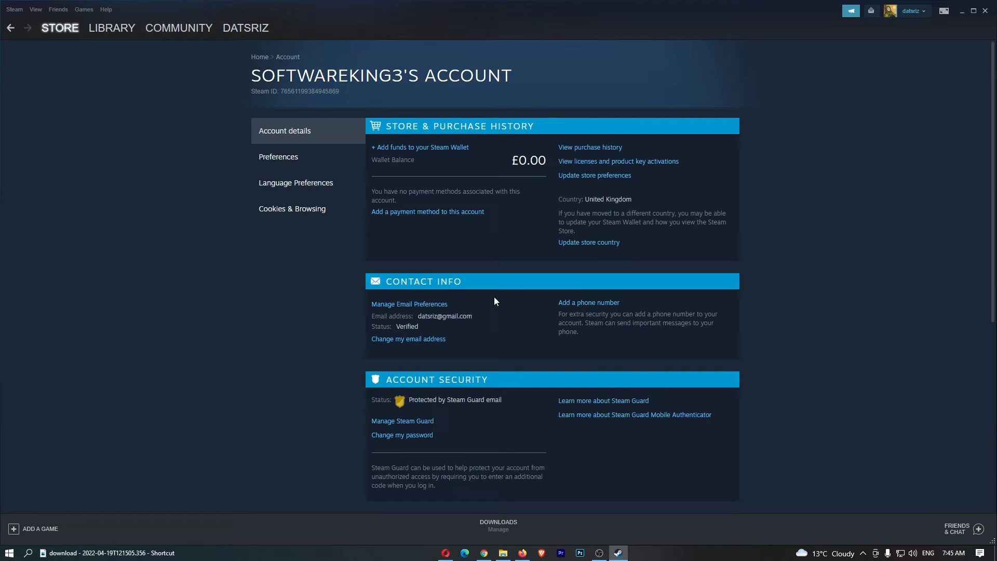
mouse_move(414, 349)
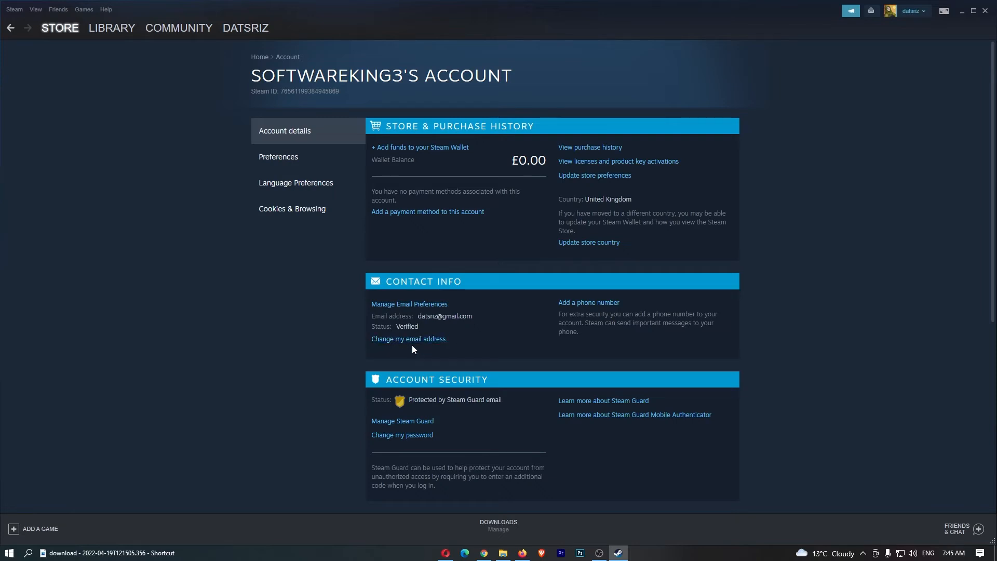
left_click(408, 339)
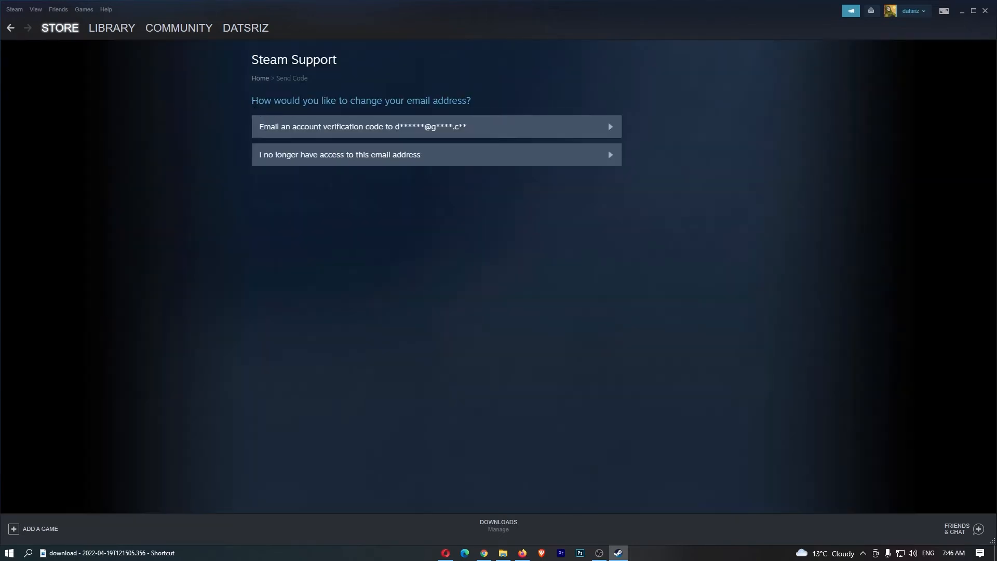
mouse_move(266, 135)
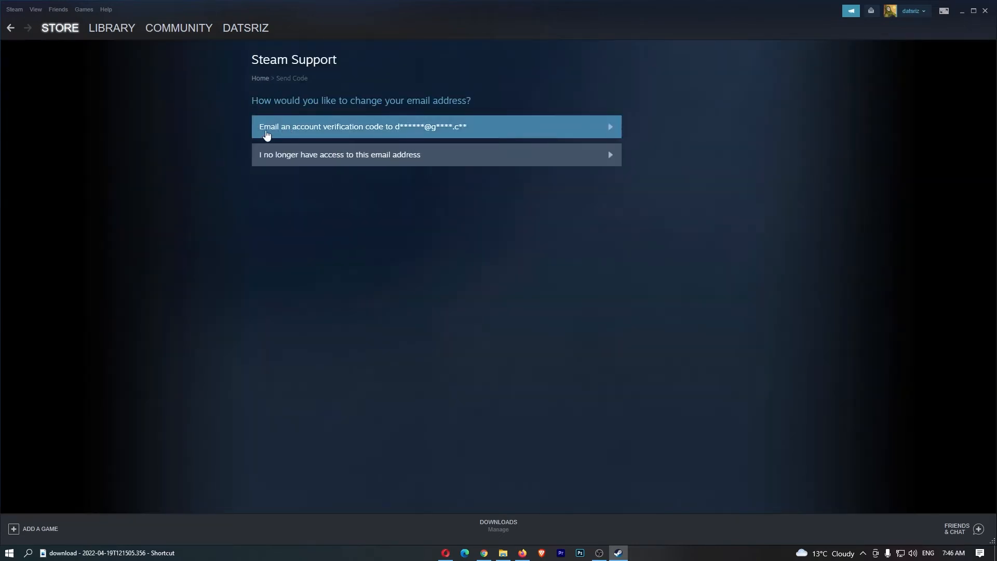
mouse_move(151, 136)
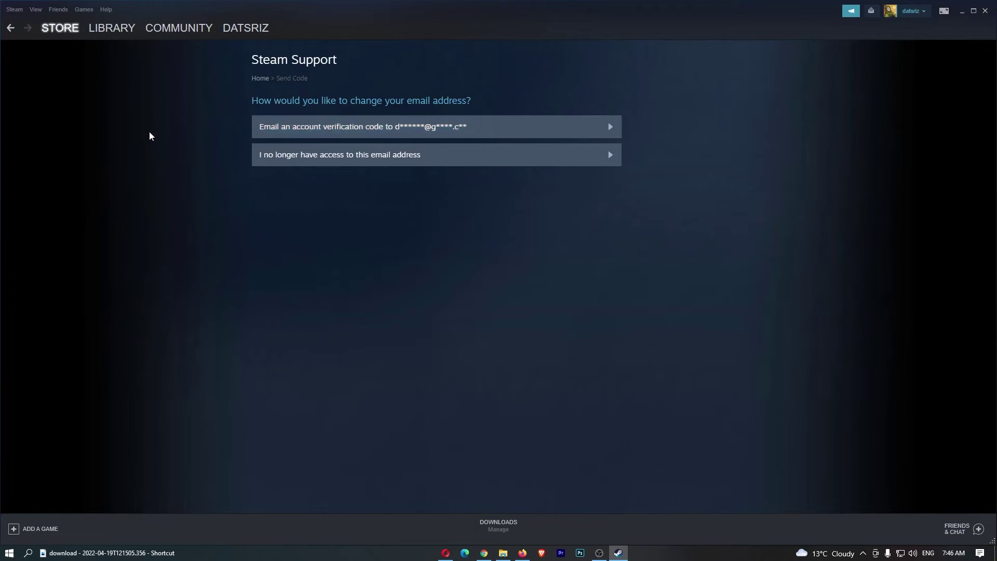
mouse_move(321, 134)
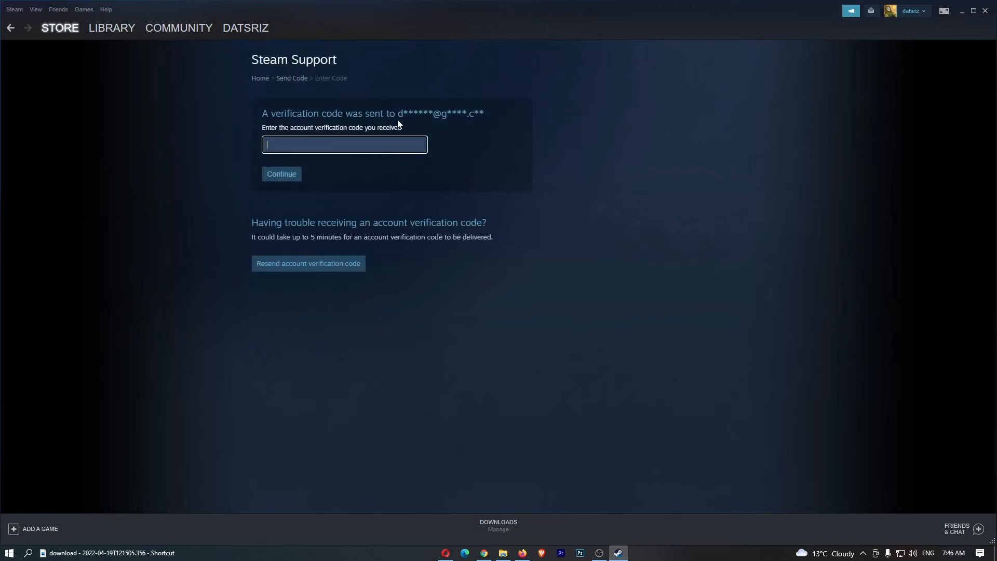
mouse_move(378, 449)
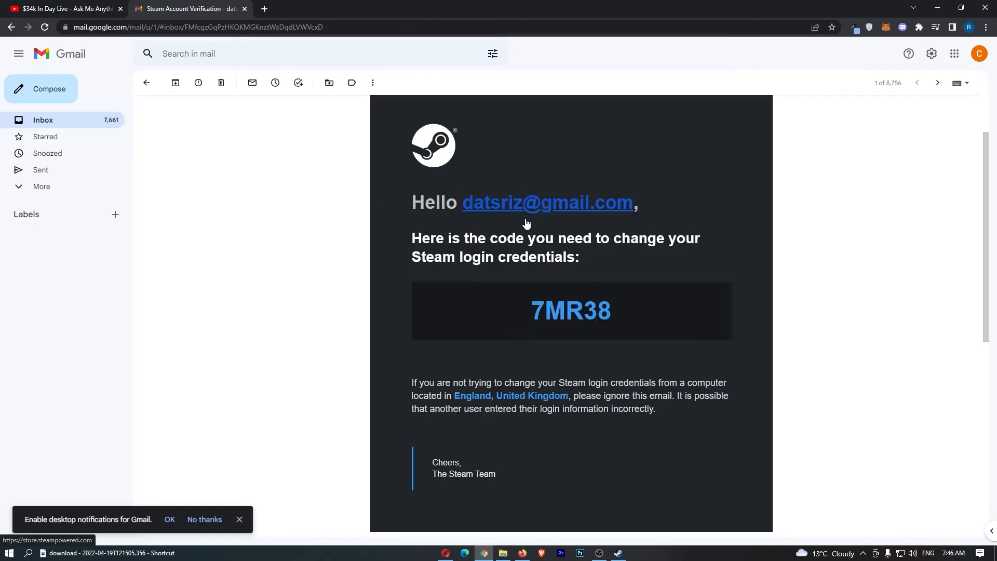
double_click(572, 311)
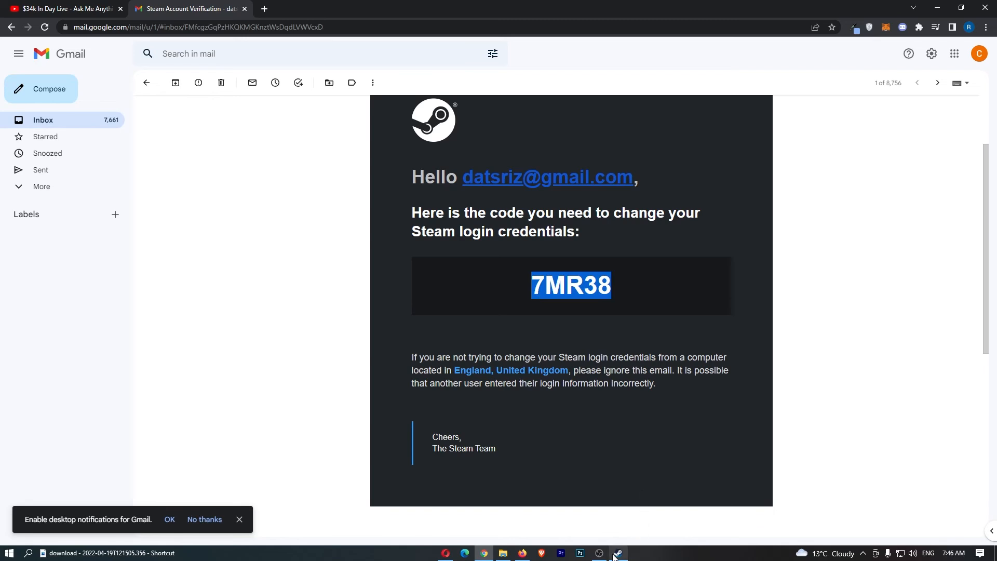
left_click(617, 553)
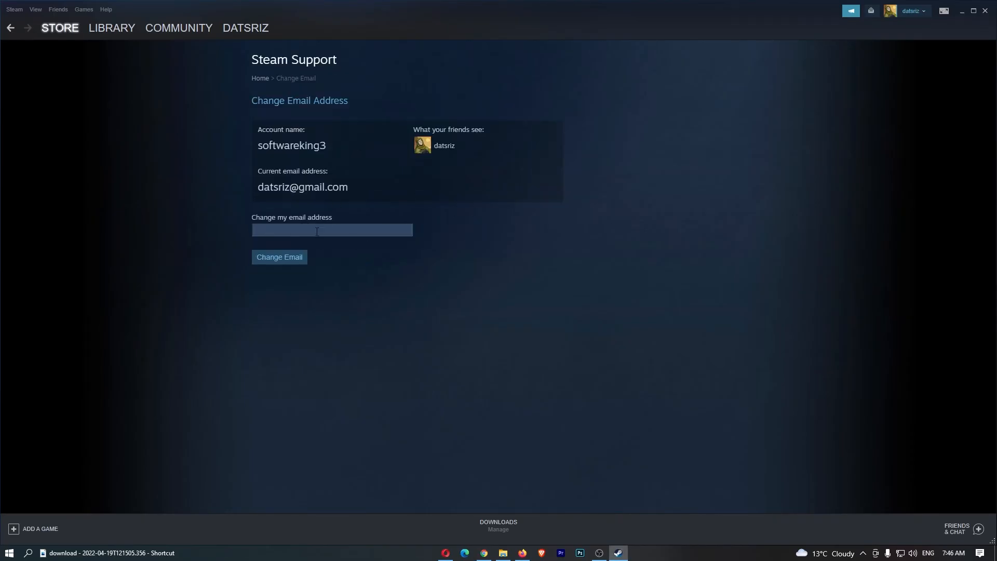
mouse_move(387, 236)
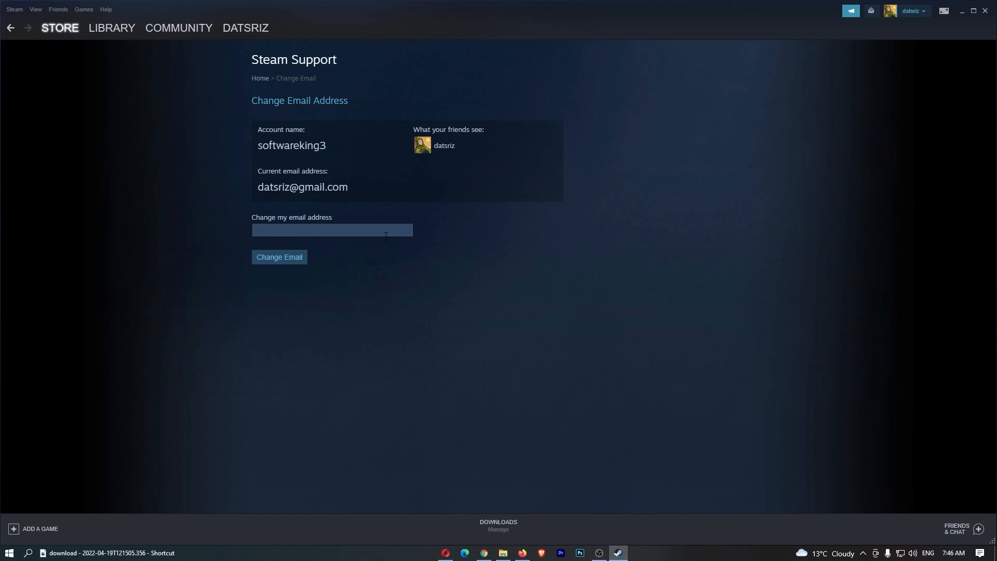